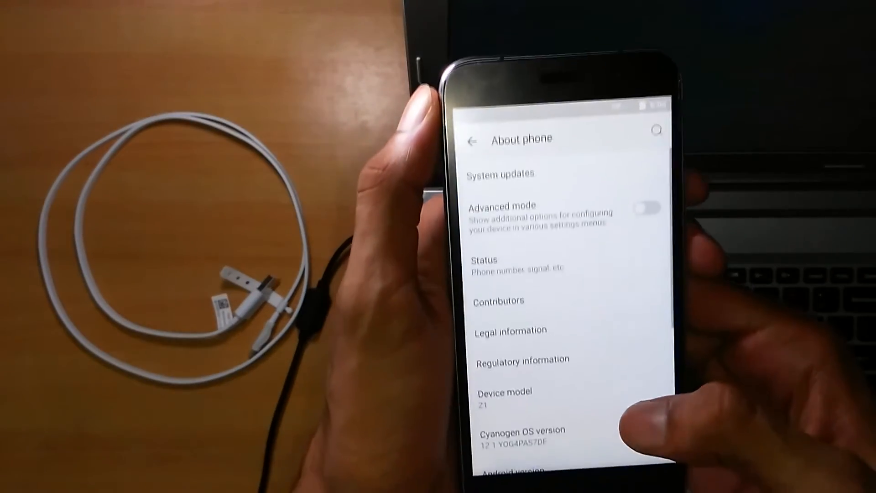
Extract the ZUK Z1[TWRP].rar archive into its own ZUK Z1[TWRP] folder on the desktop.
{"action": "scroll", "scroll_direction": "down", "scroll_amount": 3}
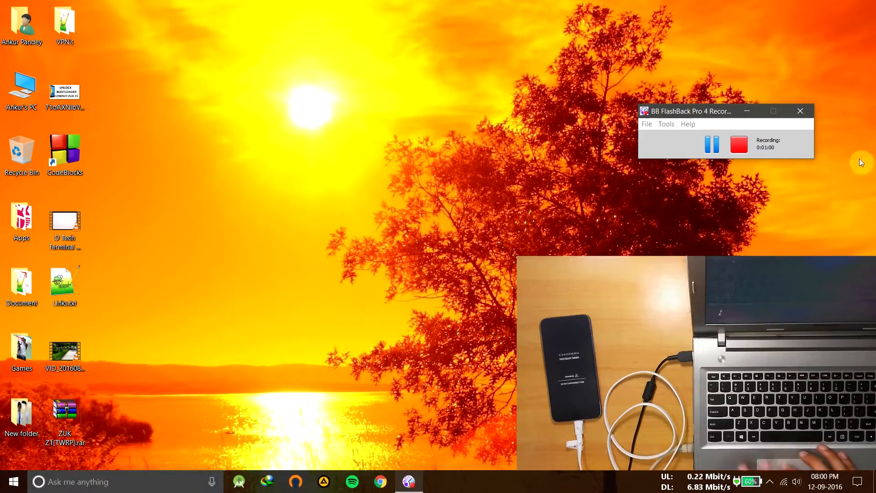
{"action": "left_click", "coordinate": [799, 110]}
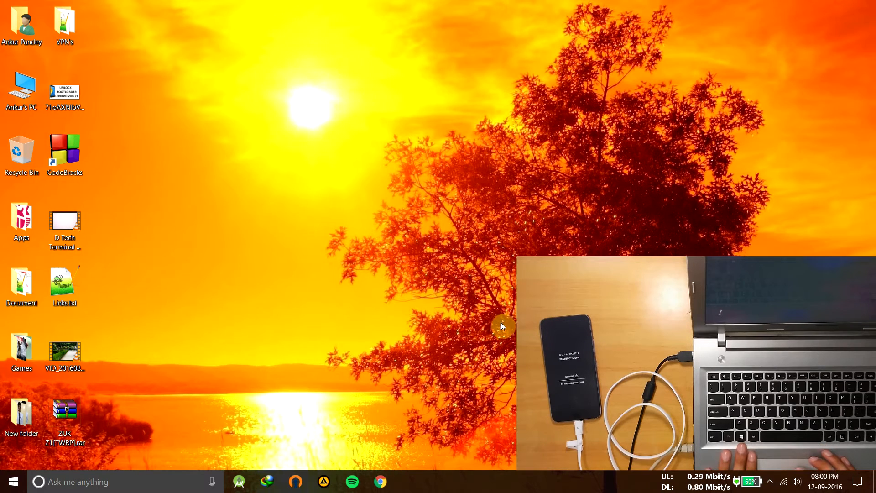
{"action": "mouse_move", "coordinate": [289, 306]}
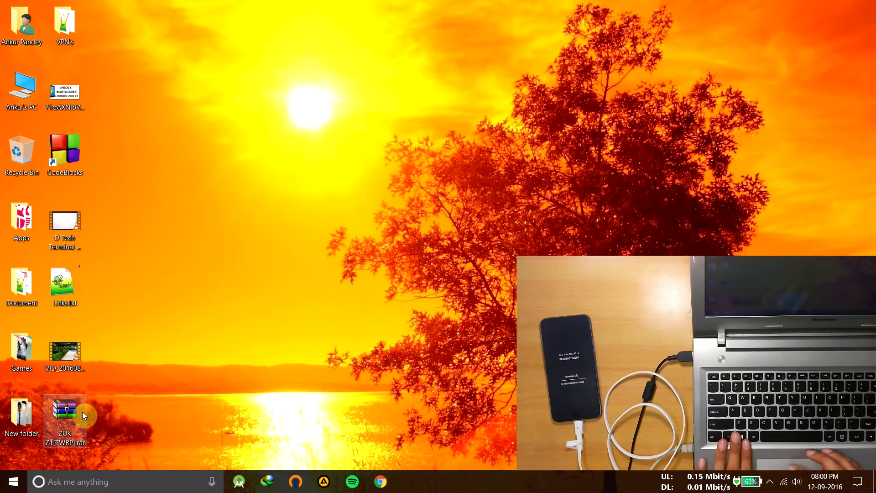
{"action": "right_click", "coordinate": [64, 416]}
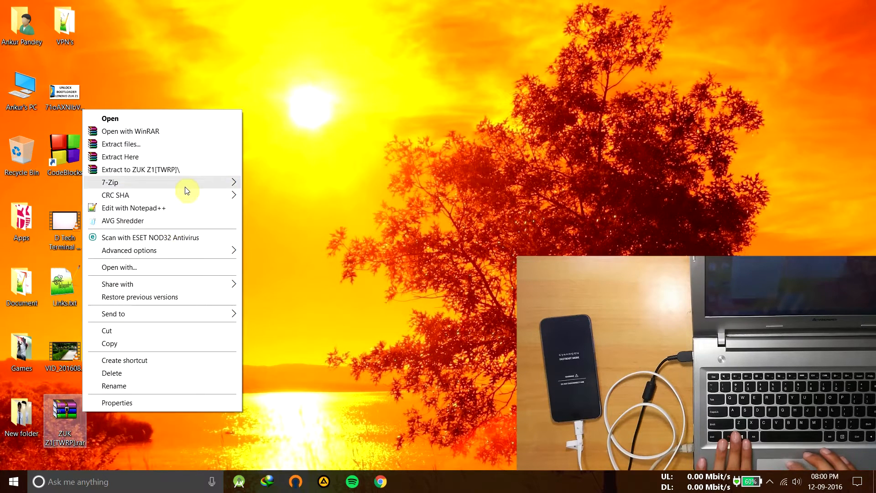
{"action": "left_click", "coordinate": [141, 170]}
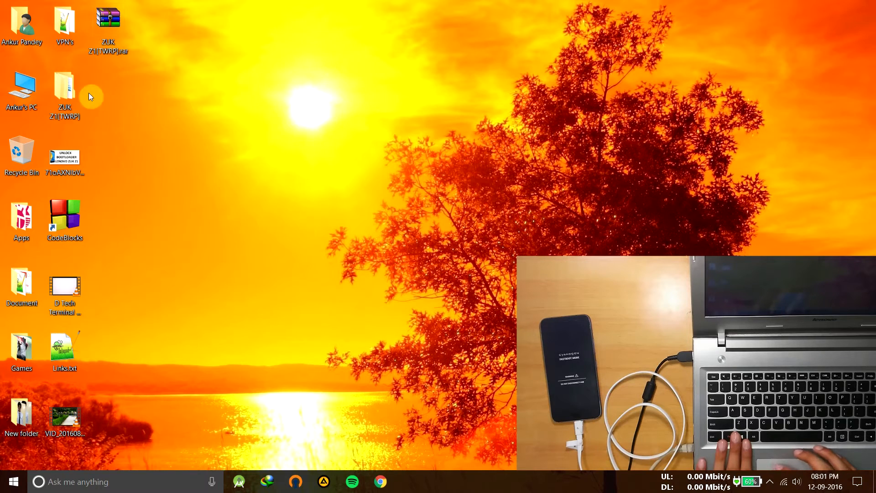
Run Flash Recovery-ZUK-Z1.bat from the inner ZUK Z1[TWRP] folder.
{"action": "double_click", "coordinate": [64, 89]}
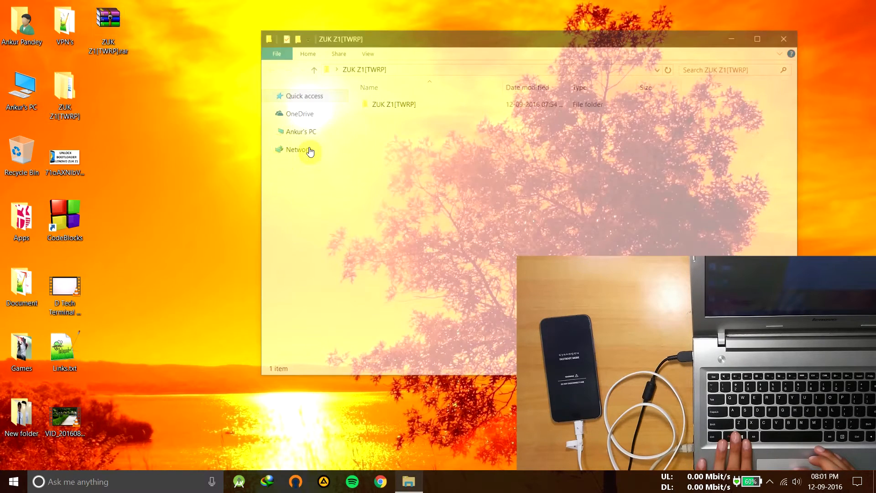
{"action": "double_click", "coordinate": [396, 104]}
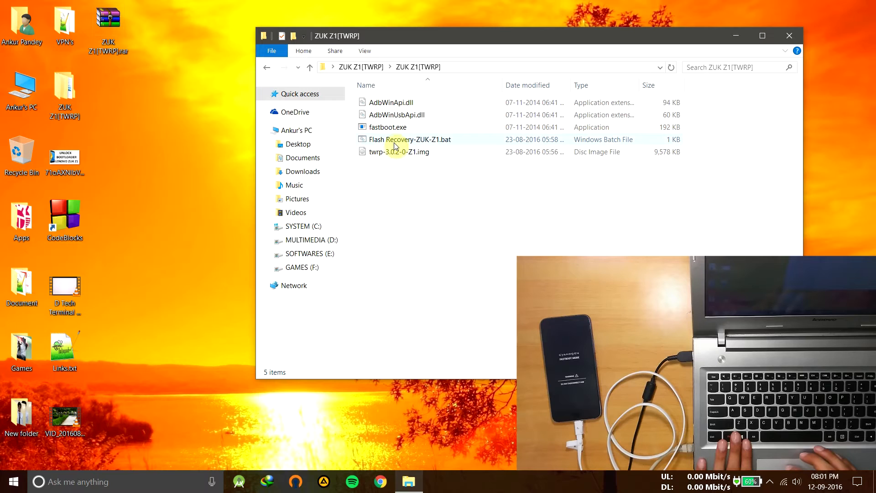
{"action": "double_click", "coordinate": [408, 139]}
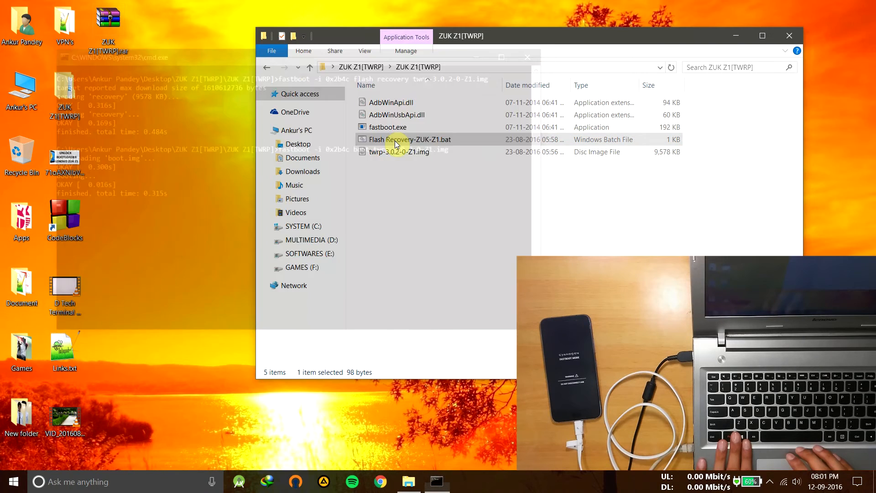